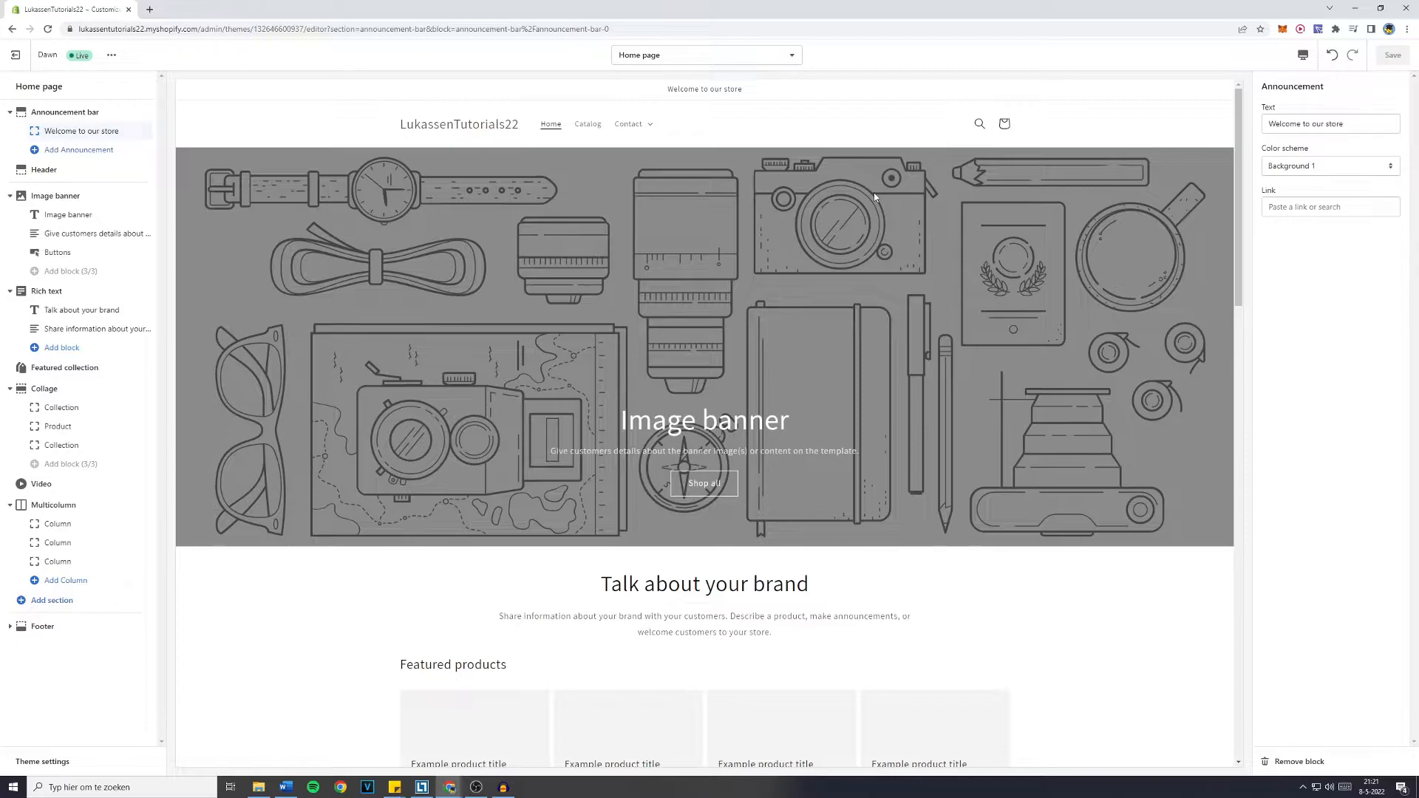
mouse_move(153, 65)
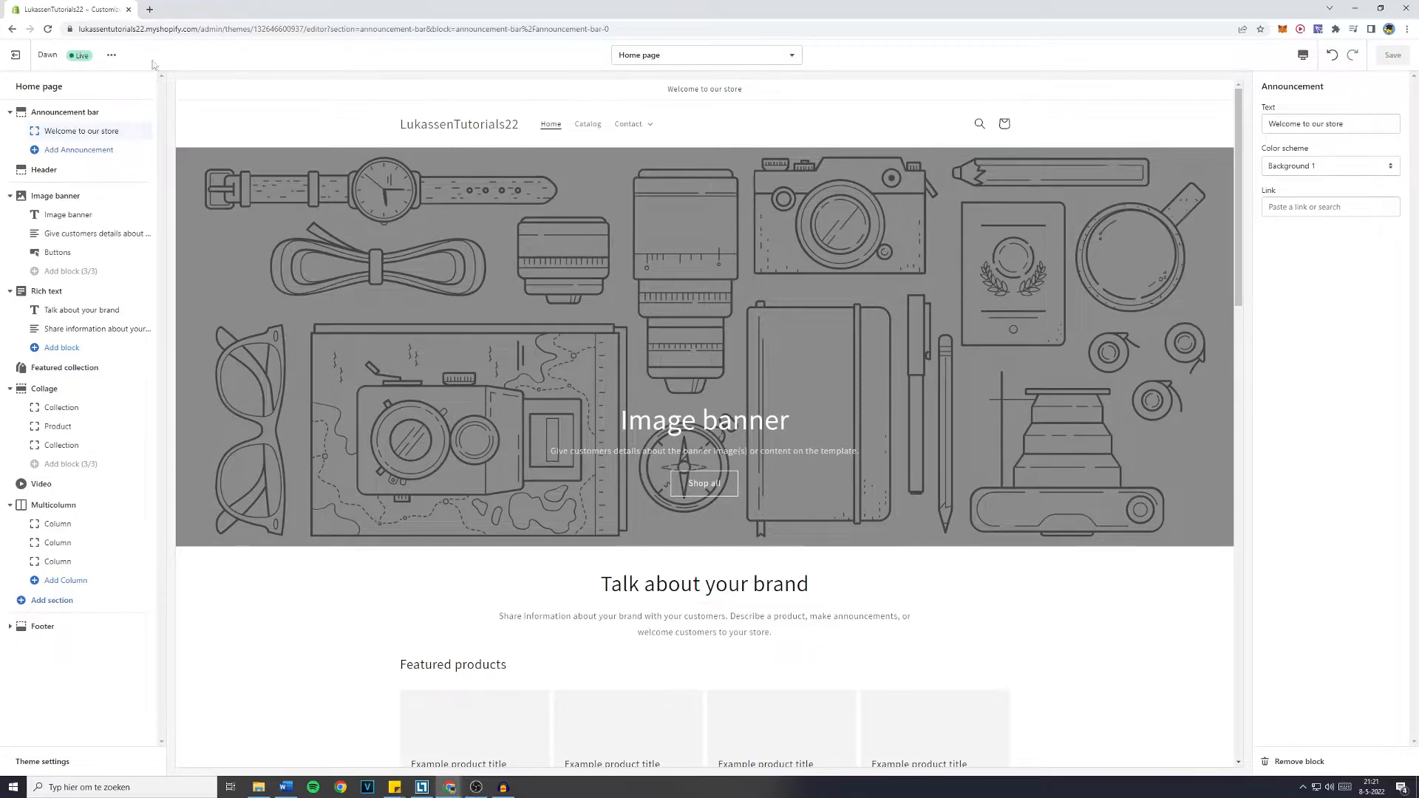
mouse_move(341, 108)
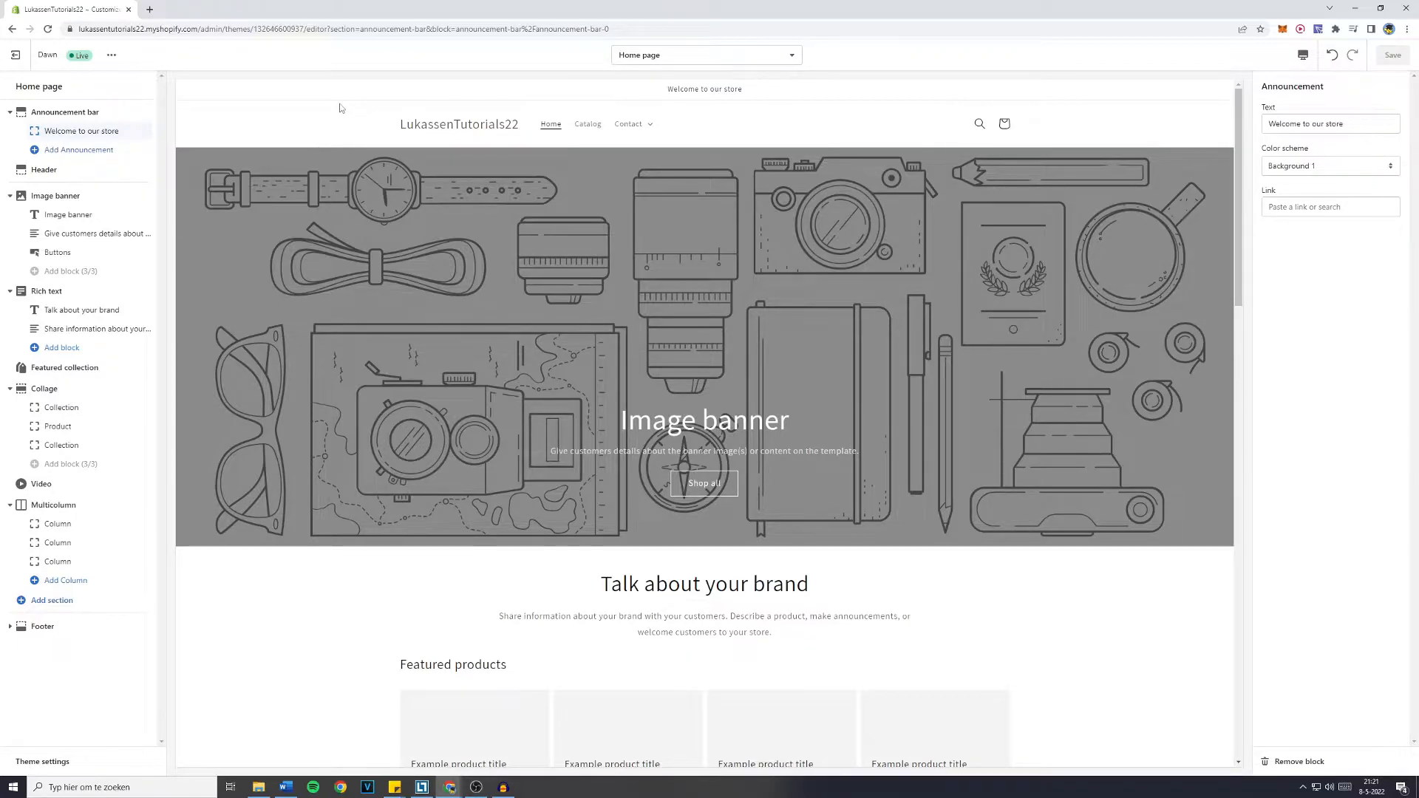
- Collapse the Announcement bar section in the sidebar
left_click(10, 111)
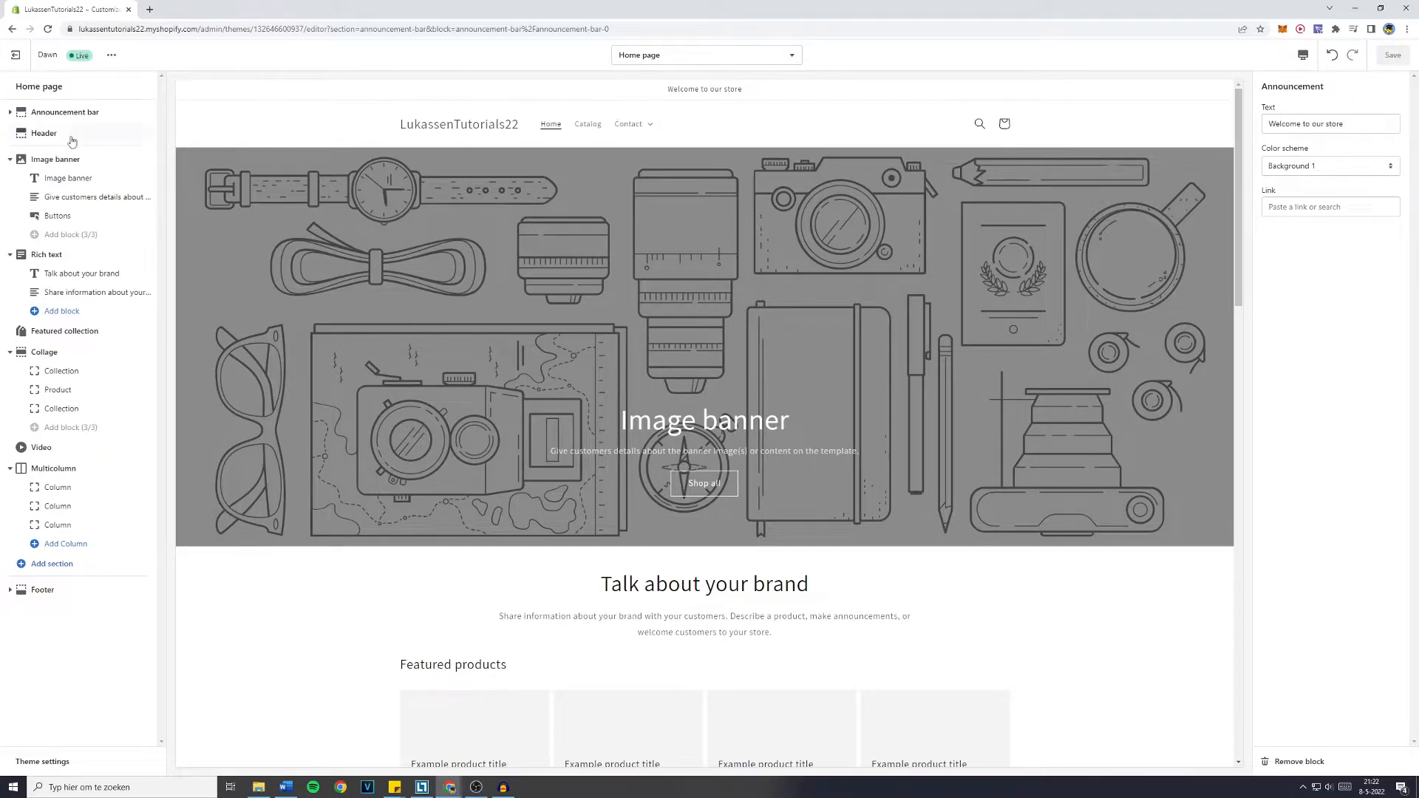
- Re-expand Announcement bar and select its 'Welcome to our store' text
left_click(9, 112)
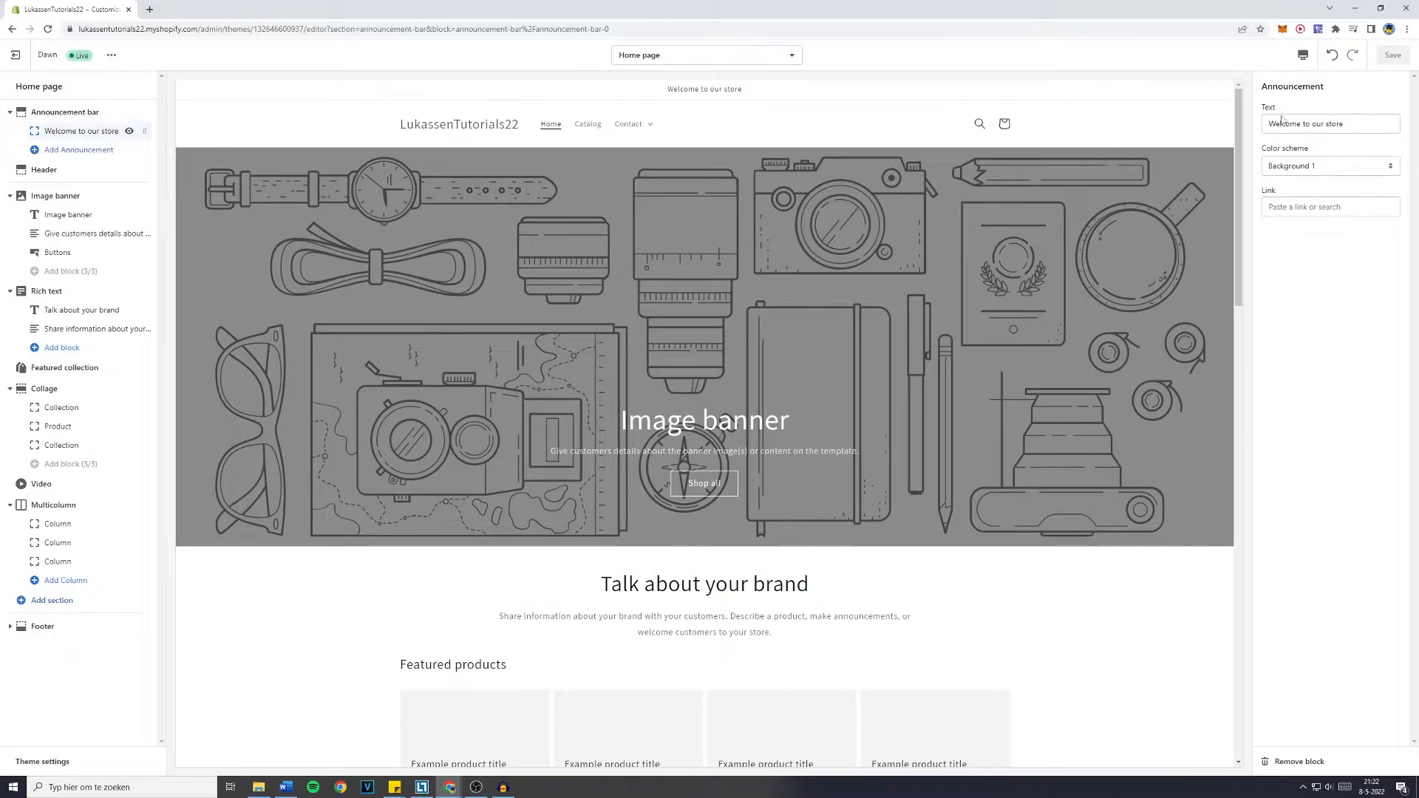
left_click(1330, 124)
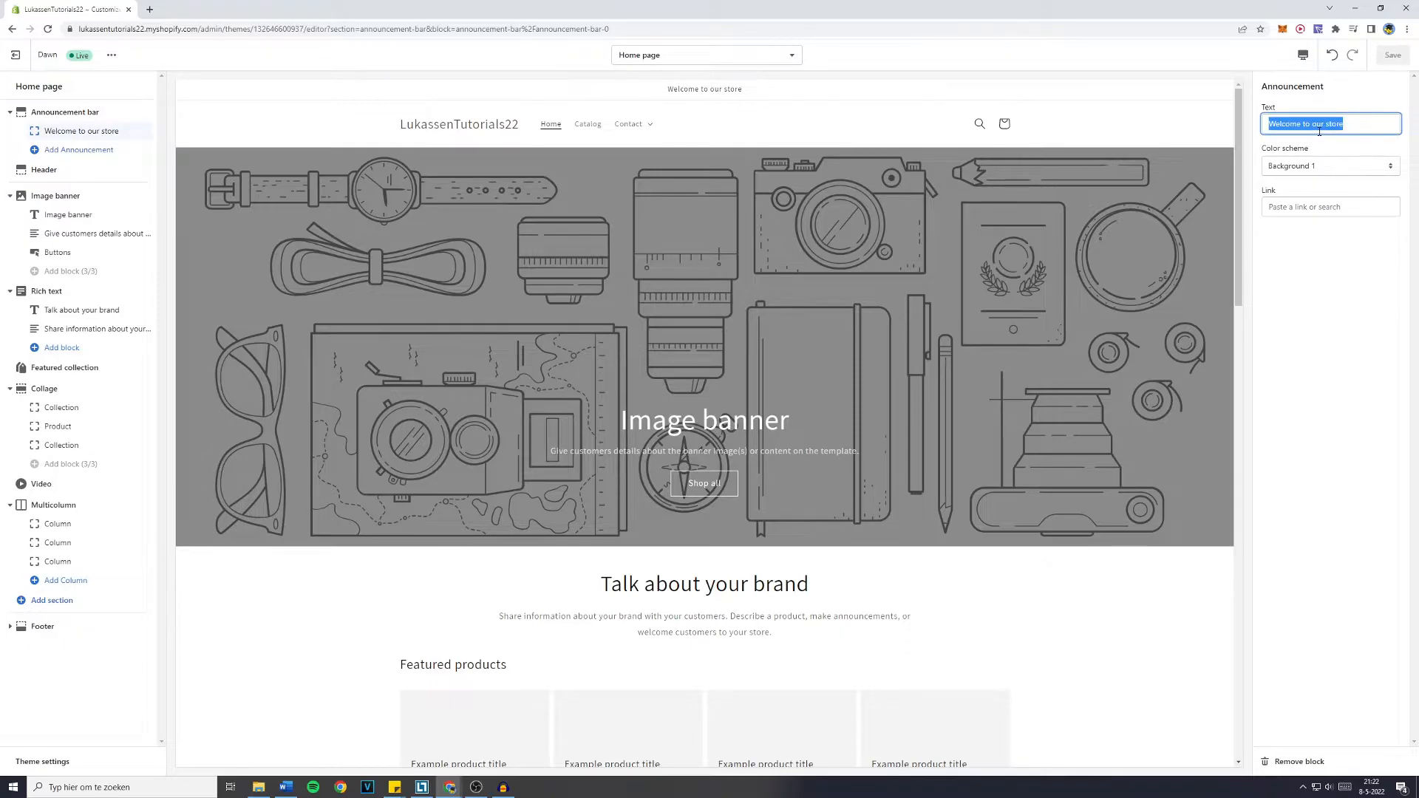
- Replace the announcement with '50% OFF on all purchases today!!' and save
type("50% OFF on all purchases")
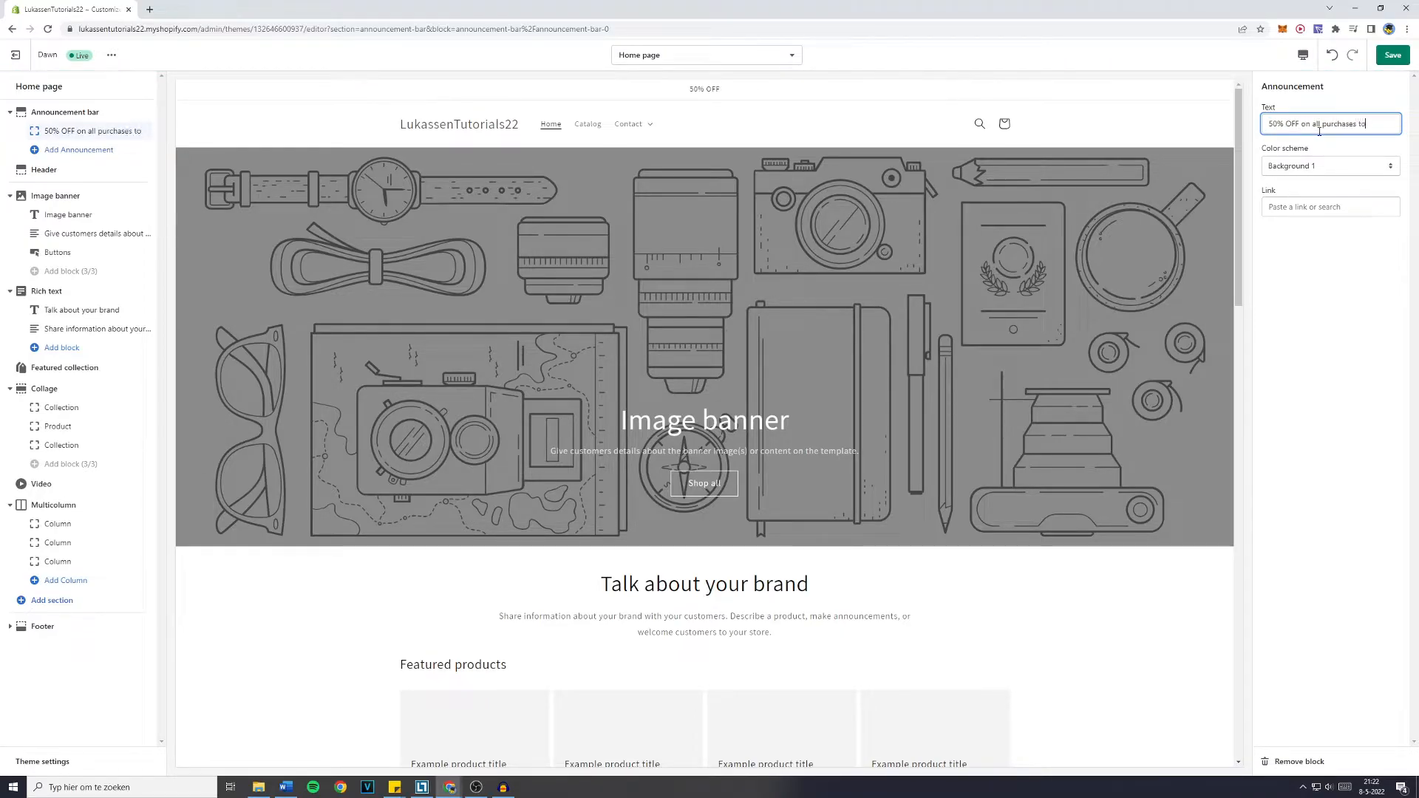
type("today!!")
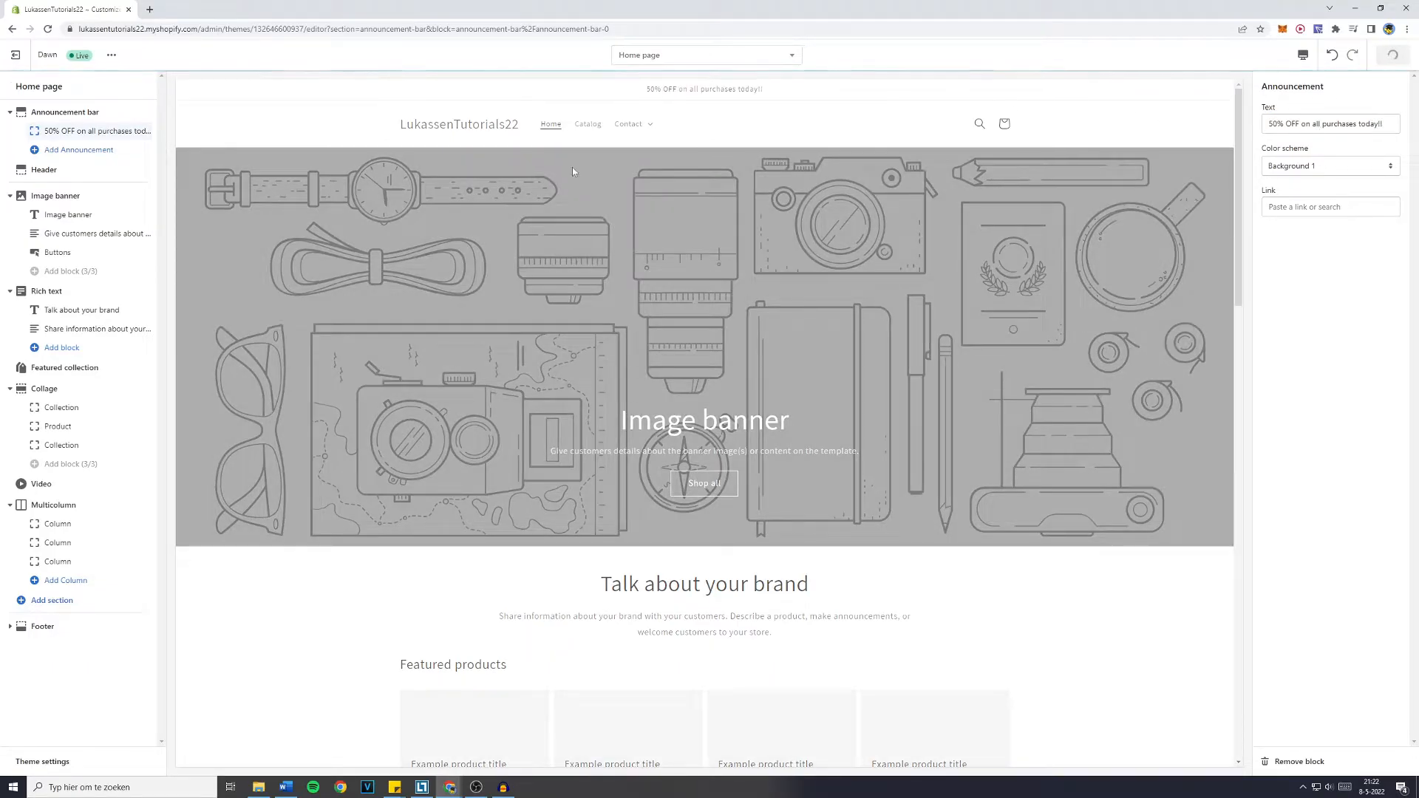
left_click(1391, 54)
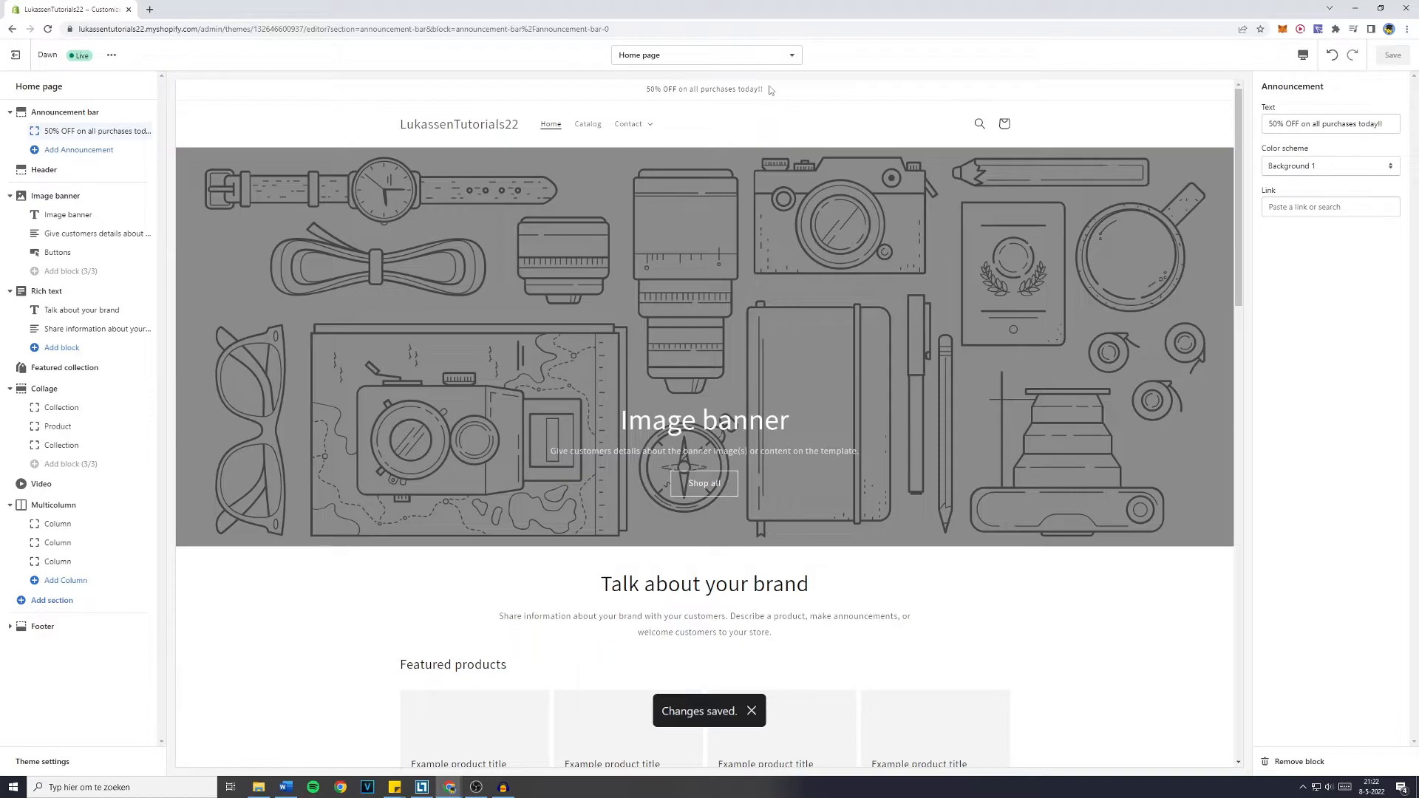
mouse_move(765, 89)
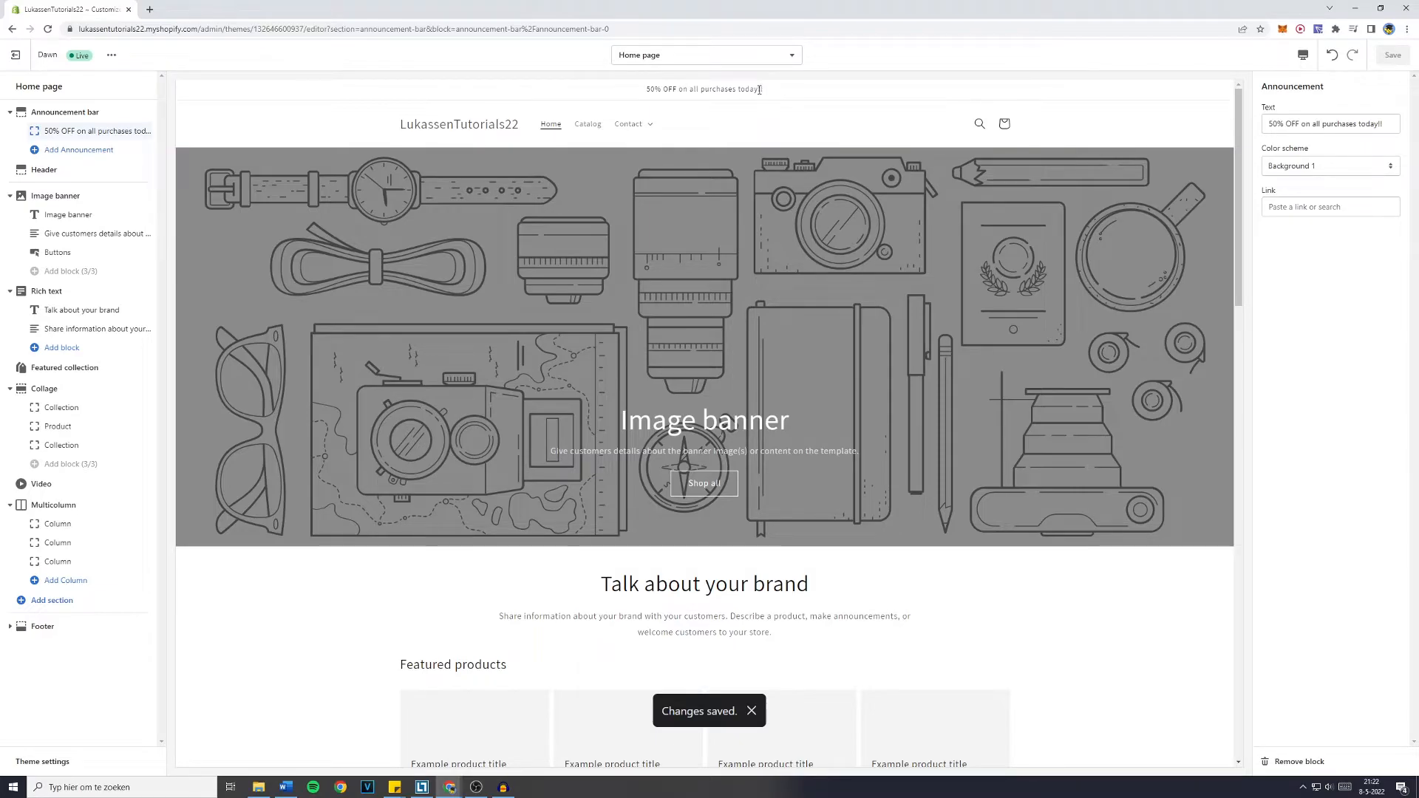
- Preview Accent 1 and Accent 2, then set the announcement color scheme to Inverse
left_click(1327, 166)
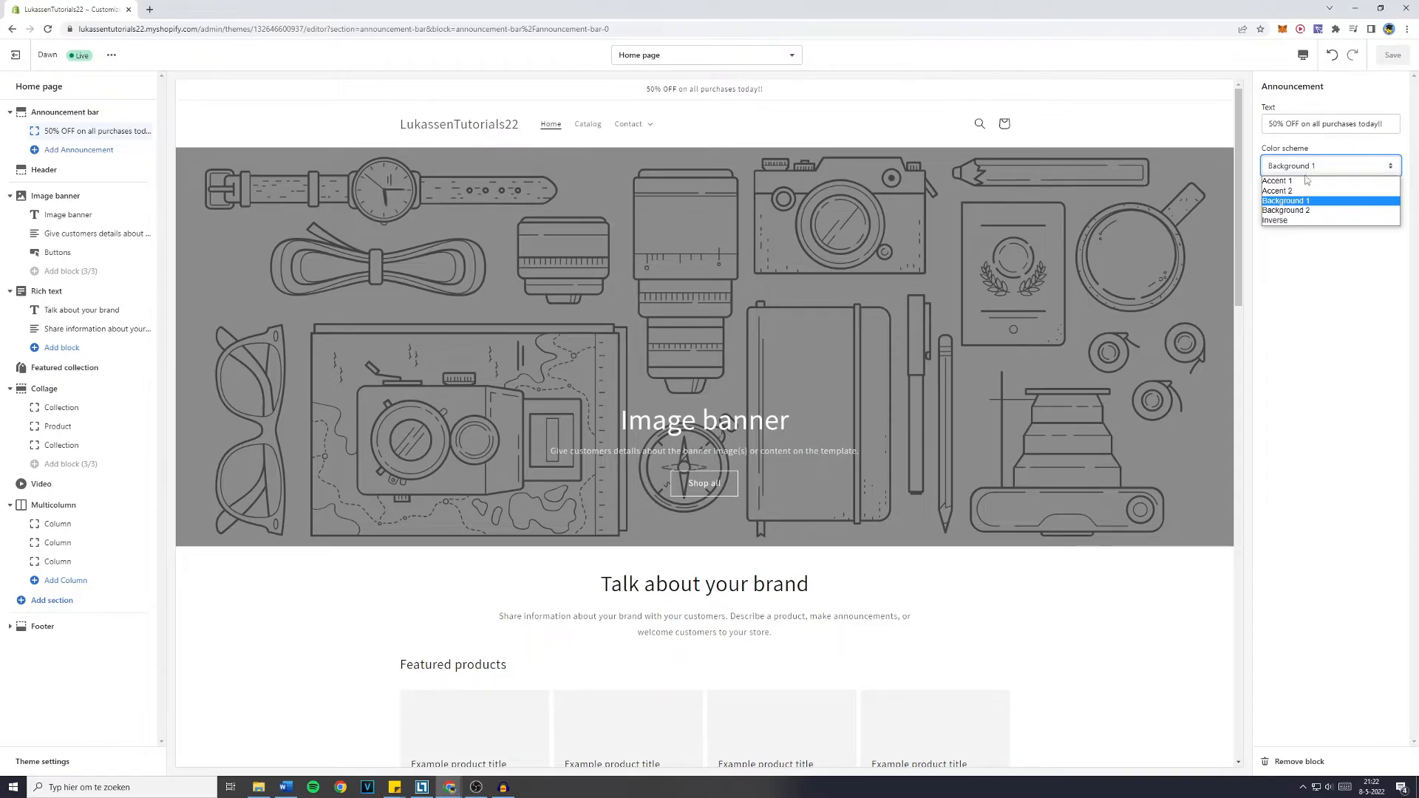
left_click(1276, 180)
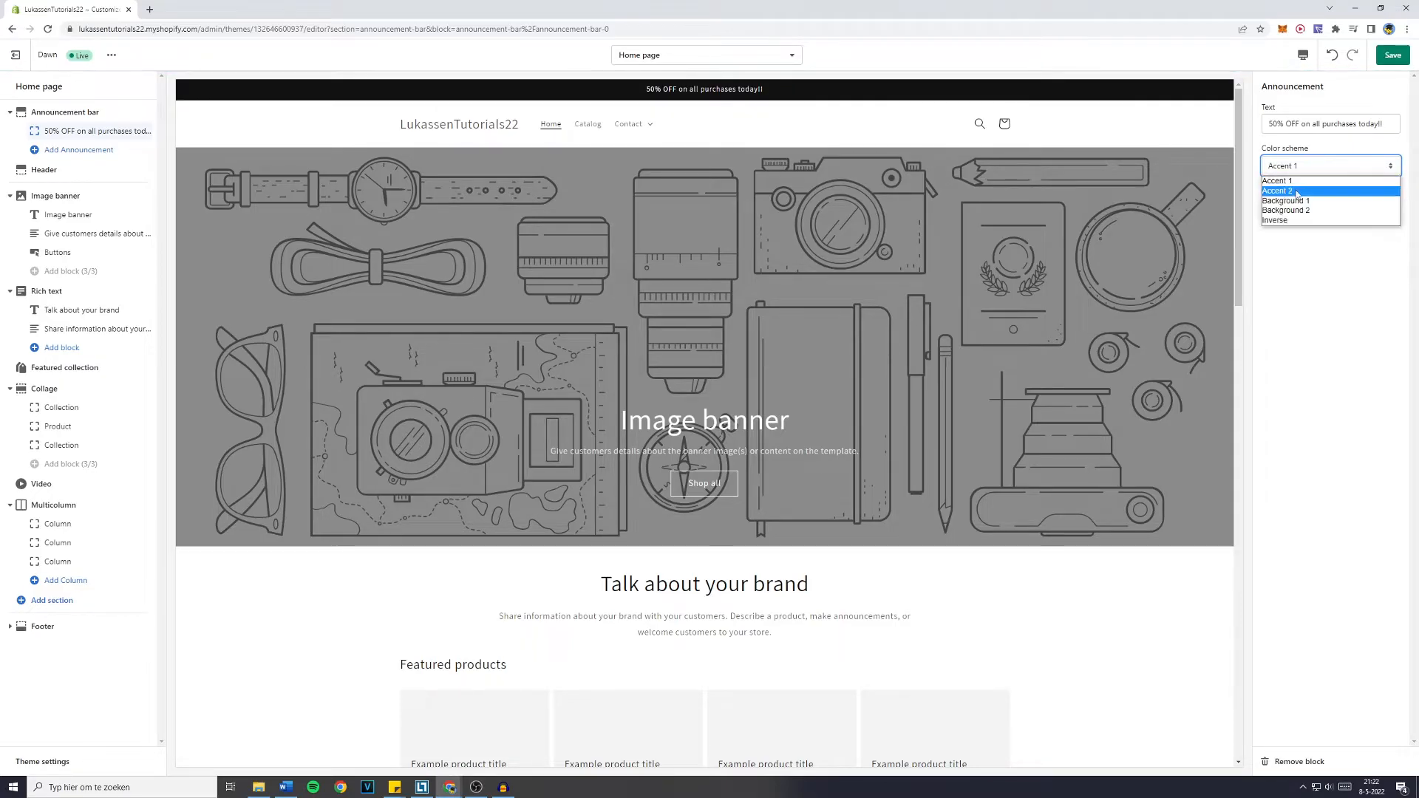
left_click(1277, 190)
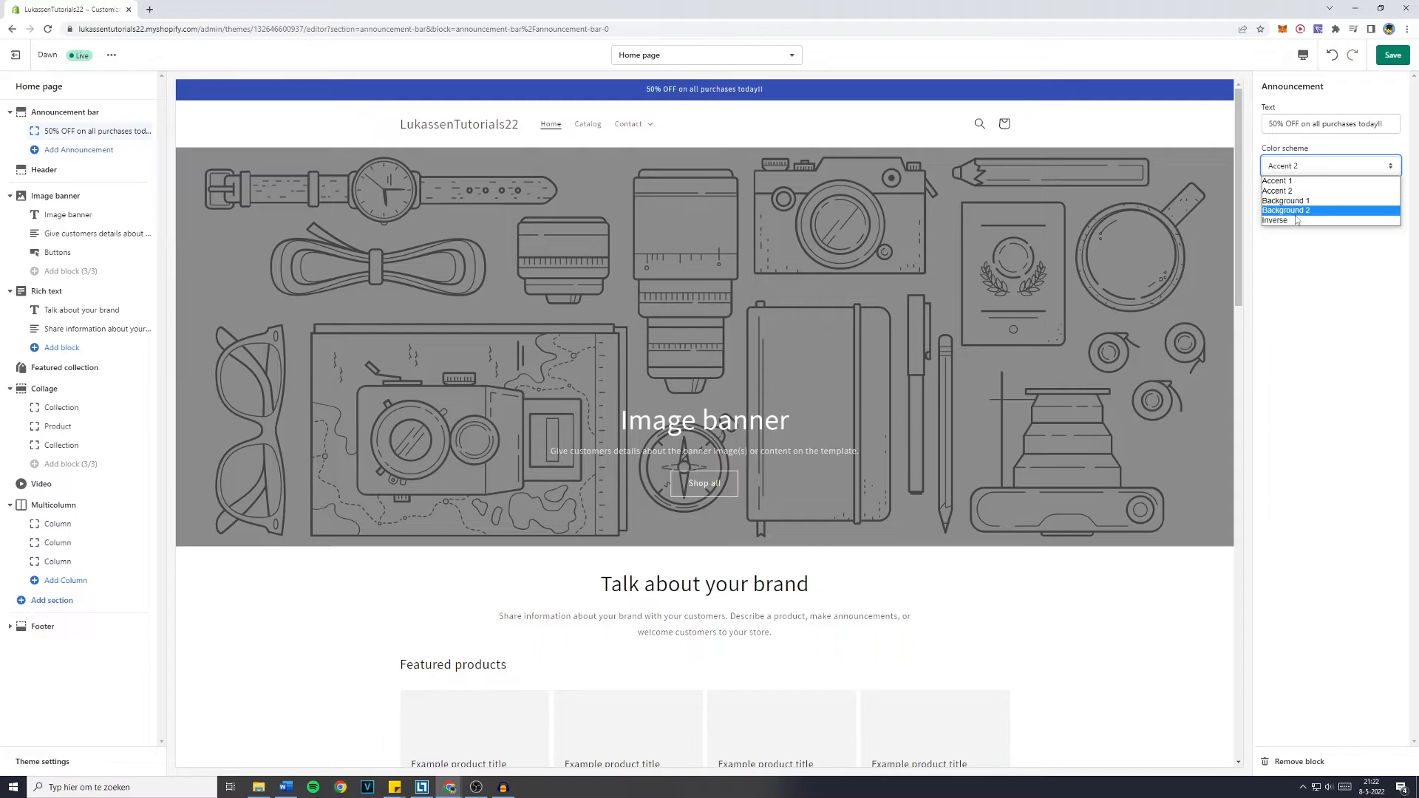
left_click(1274, 220)
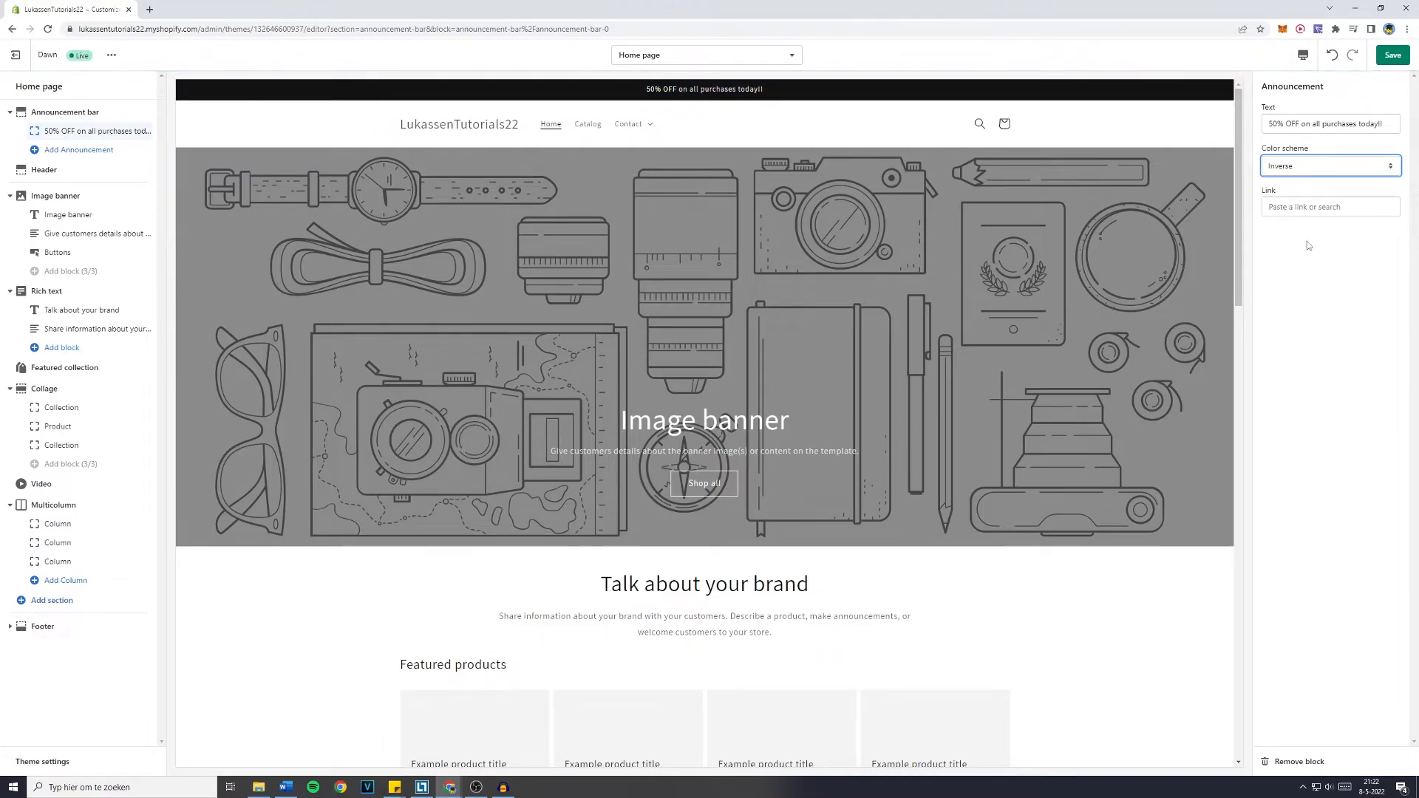